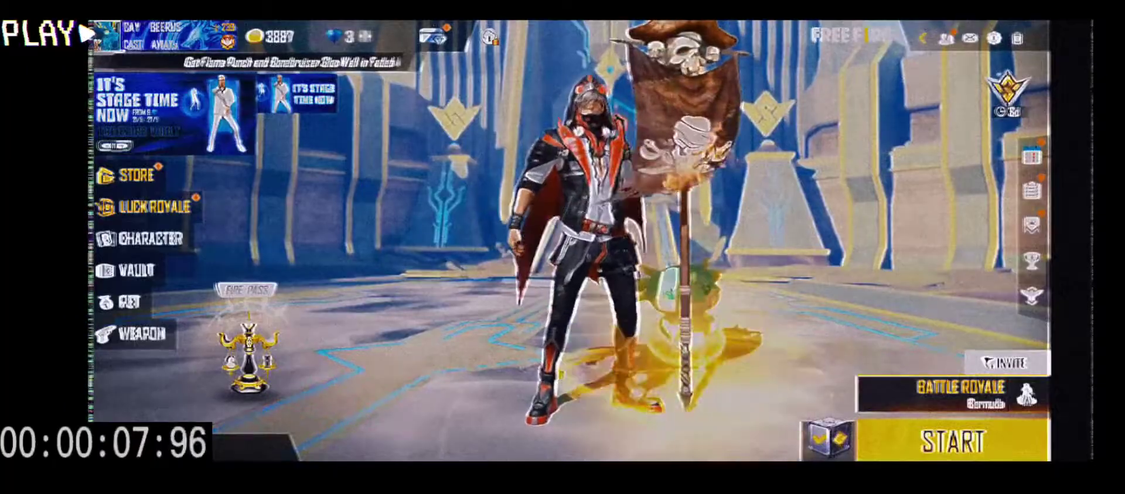
pyautogui.click(948, 440)
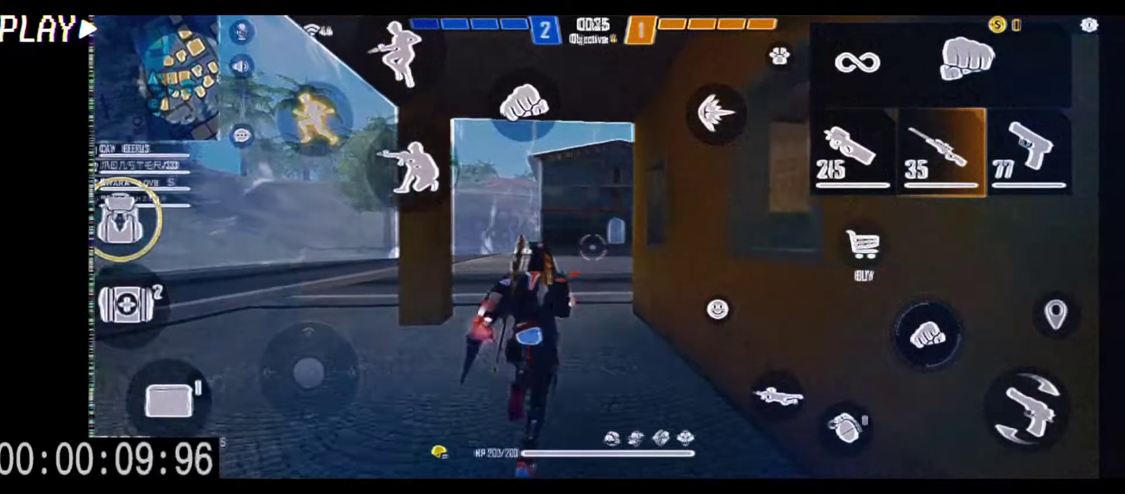